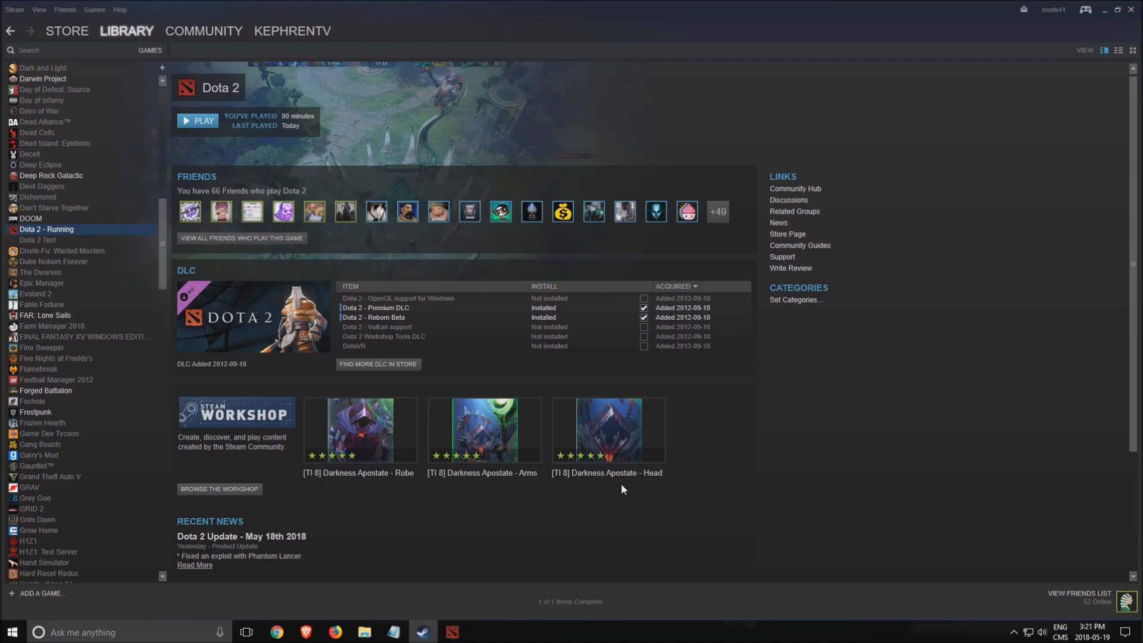
mouse_move(836, 377)
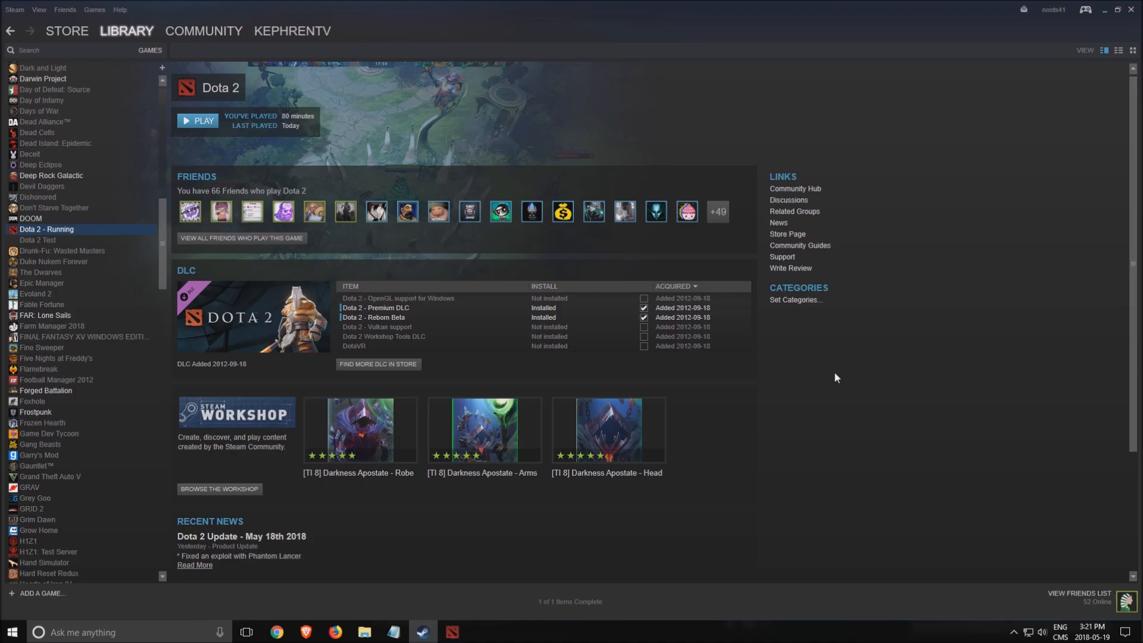
mouse_move(94, 239)
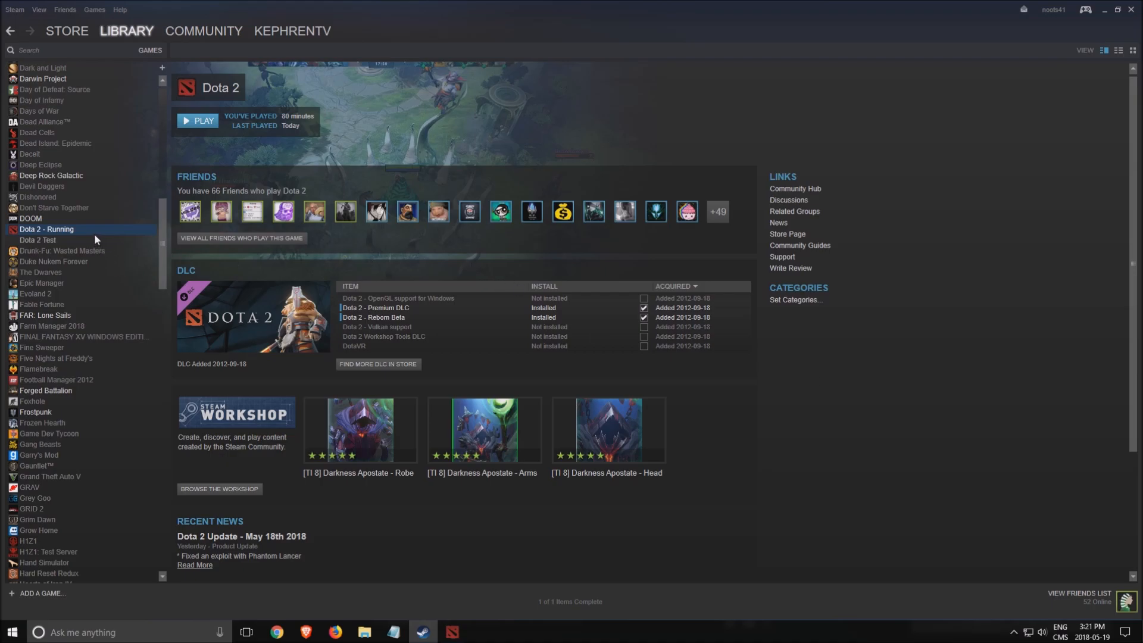
Step: Save custom performance launch options in Dota 2's Properties, then view its Local Files section
right_click(46, 229)
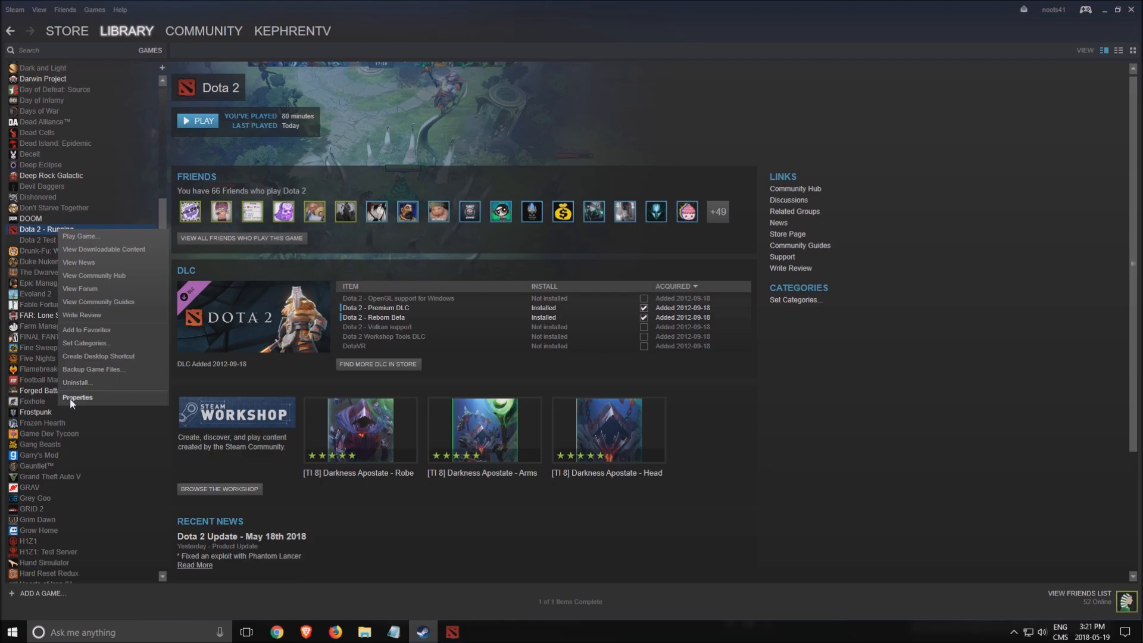
left_click(77, 397)
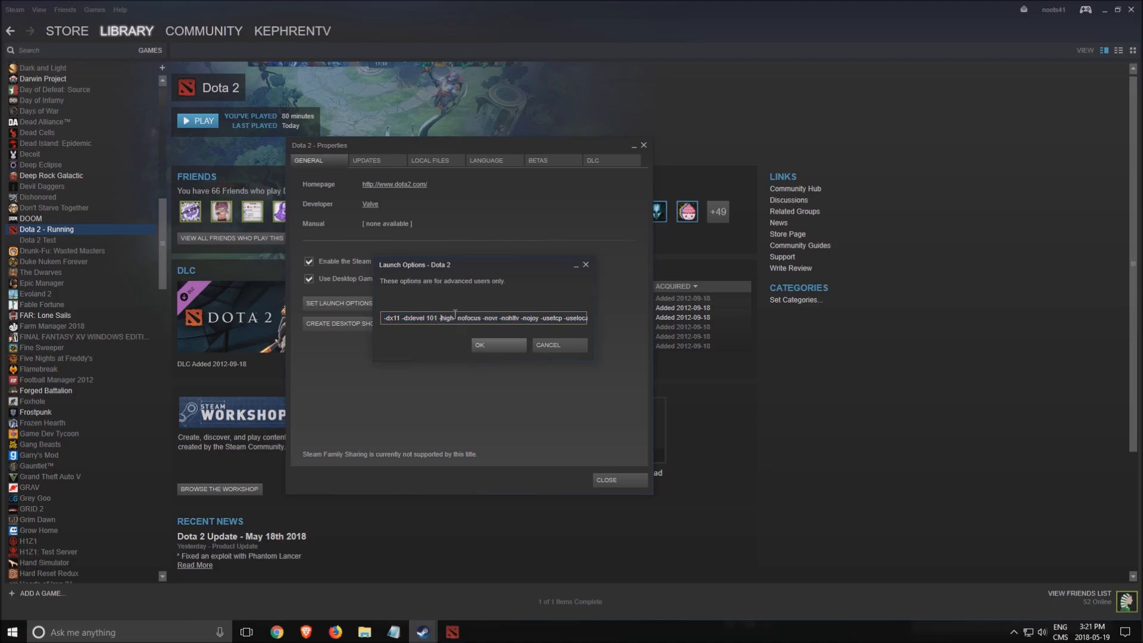
left_click(479, 345)
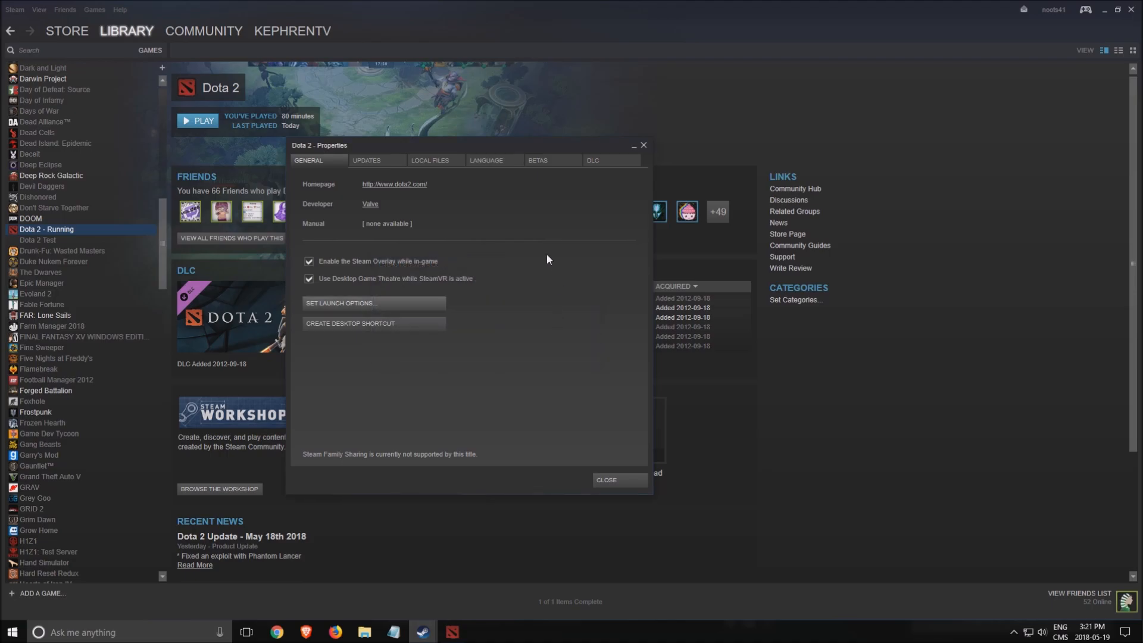
left_click(429, 160)
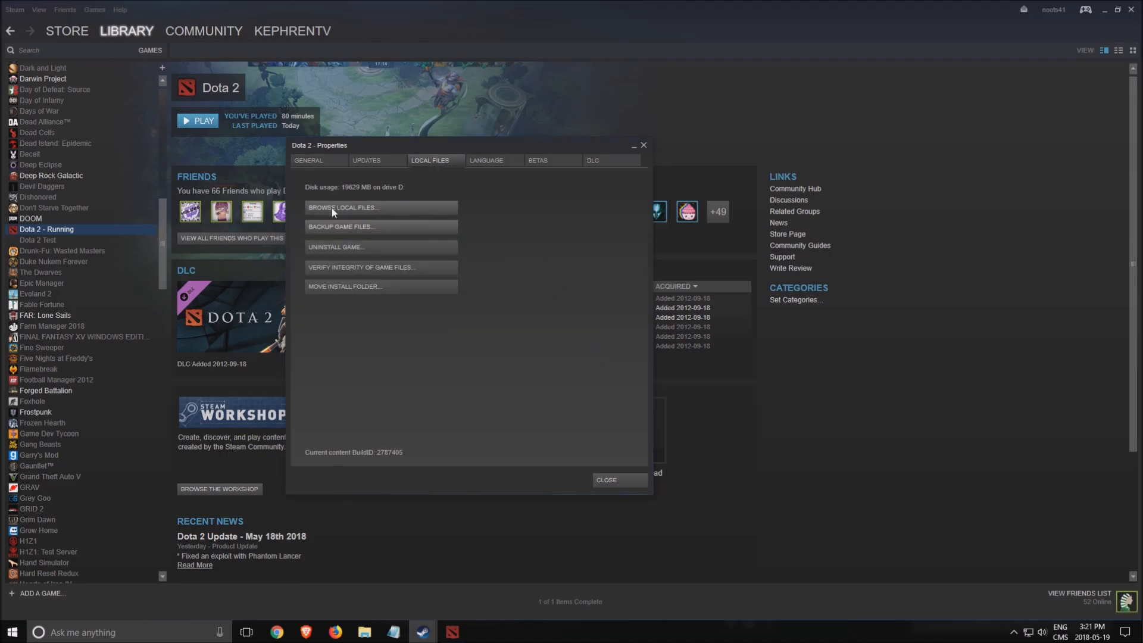
Step: Browse Dota 2's local files to the game\bin\win32 folder
left_click(343, 207)
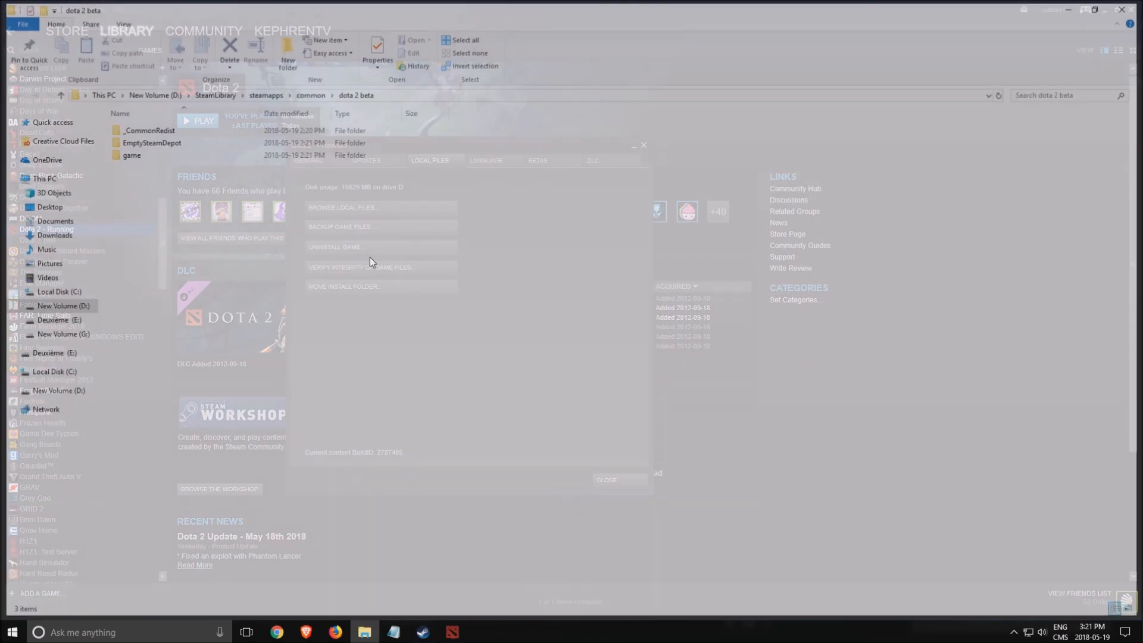
double_click(131, 155)
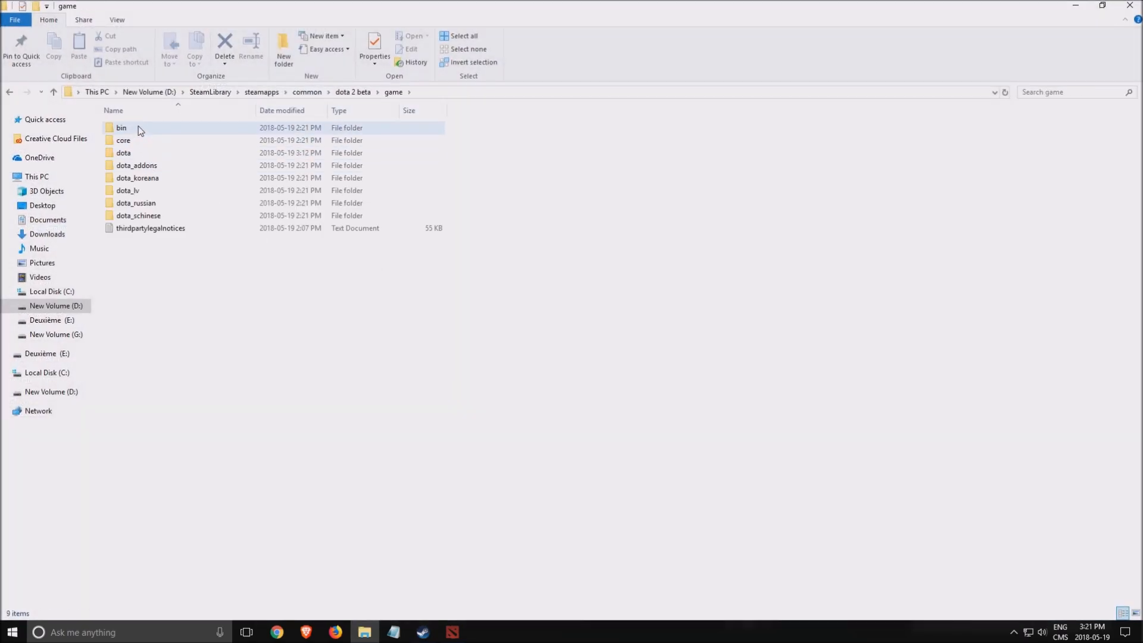
double_click(121, 128)
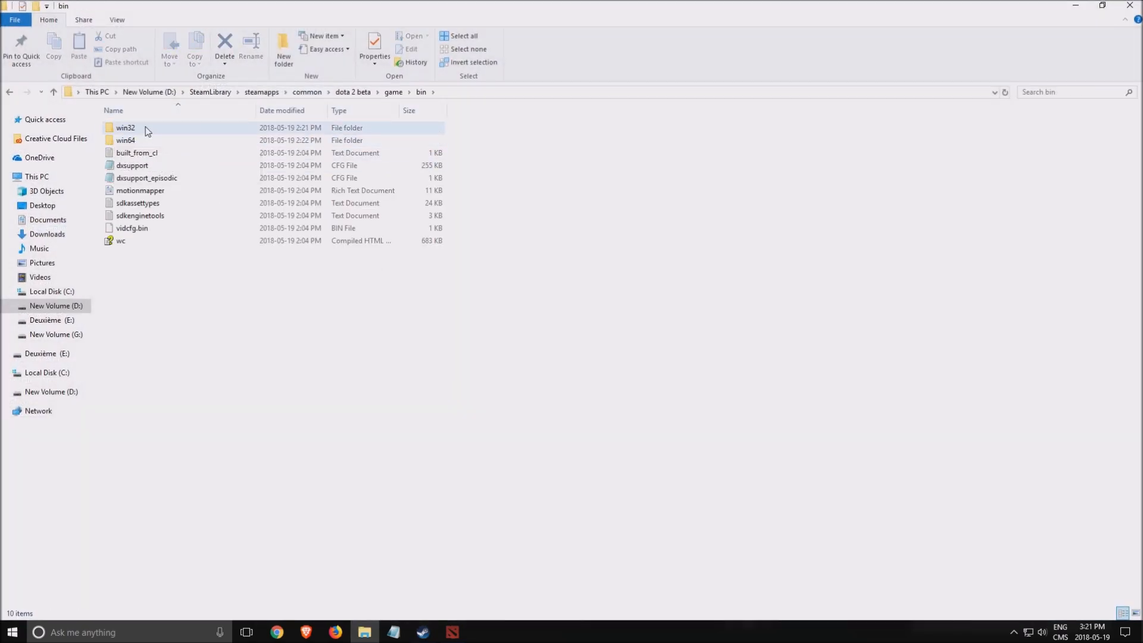
mouse_move(142, 139)
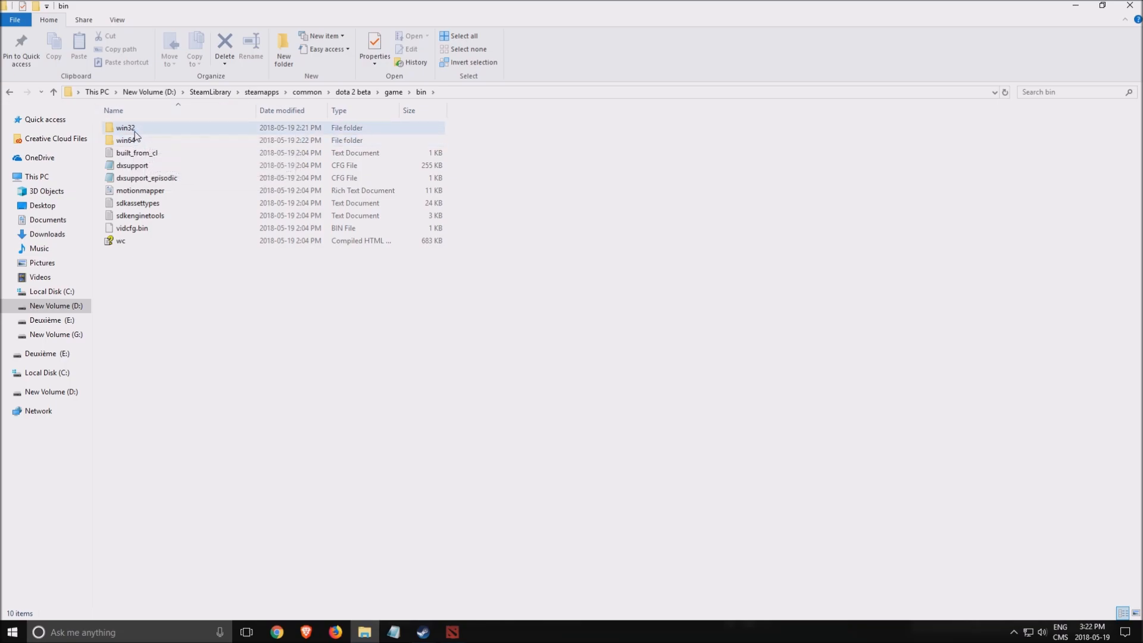
double_click(126, 127)
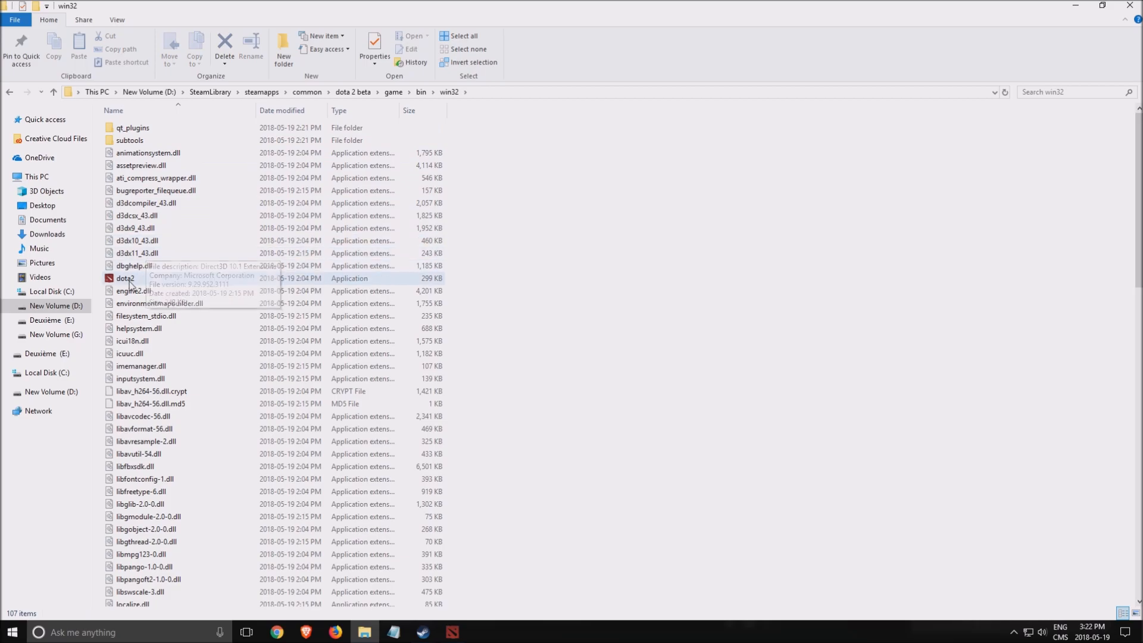
Step: Disable fullscreen optimizations and override high-DPI scaling for win32 dota2.exe, then view win64's compatibility
right_click(125, 278)
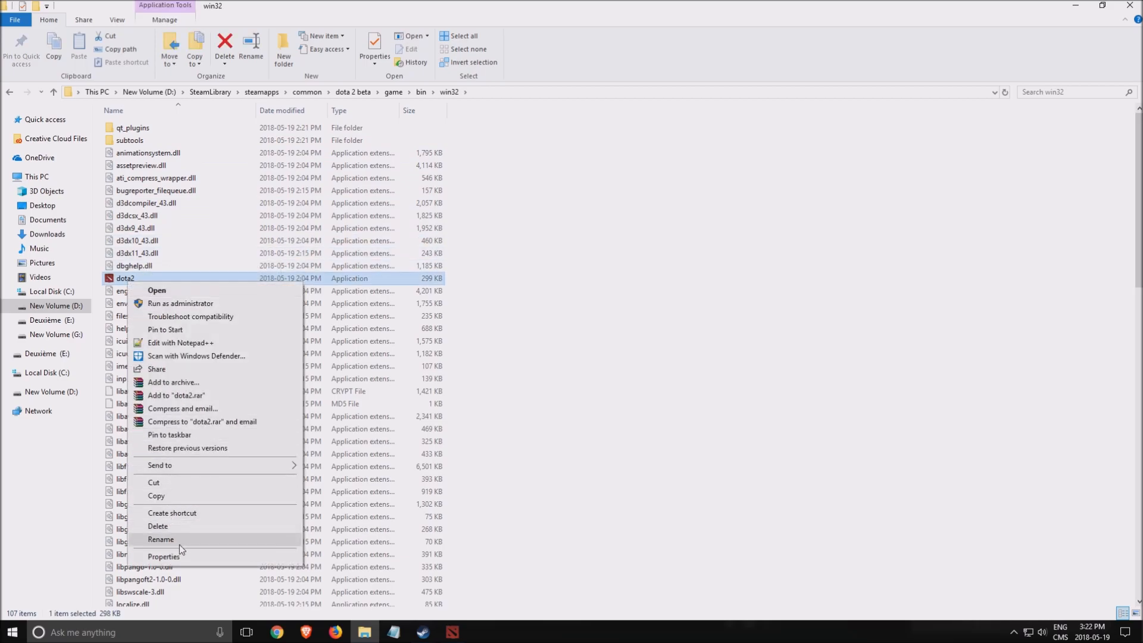
left_click(163, 556)
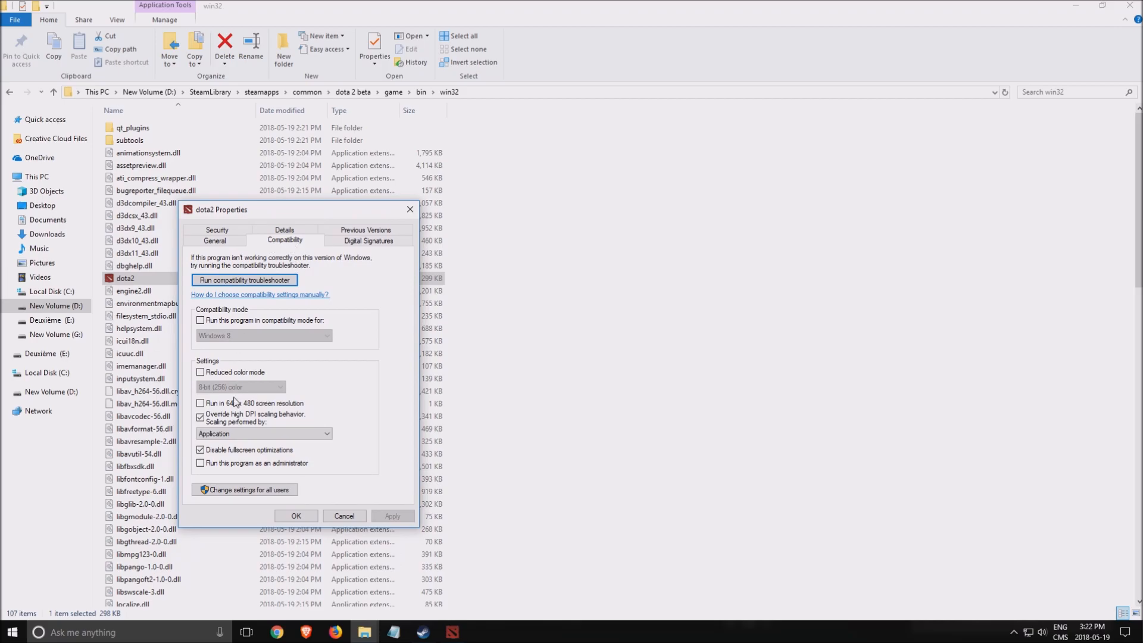
mouse_move(267, 421)
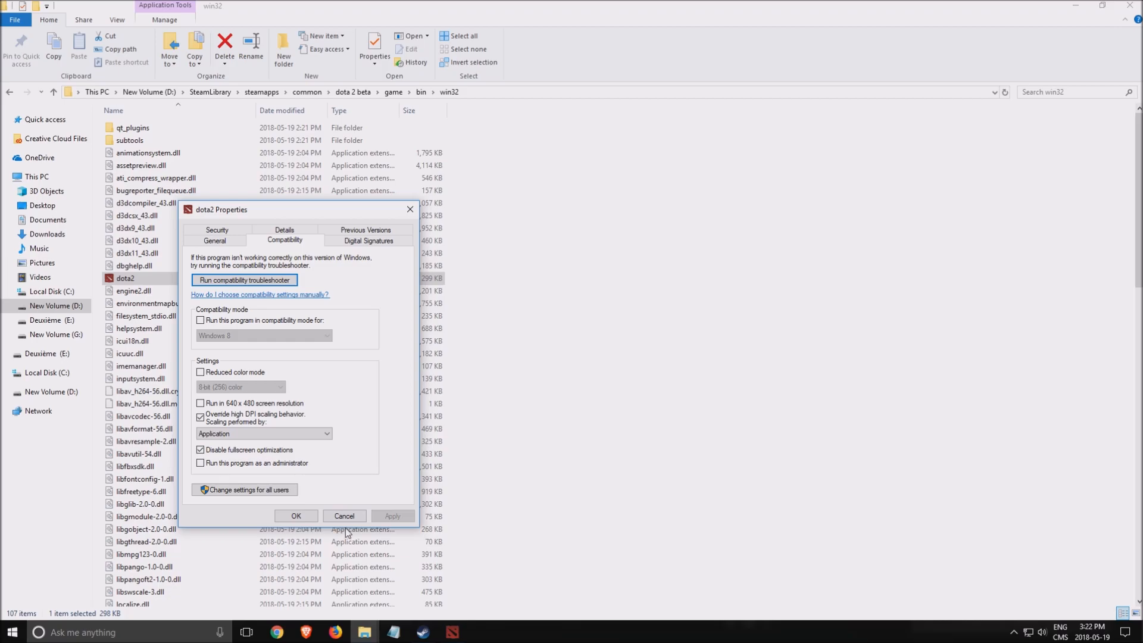
left_click(344, 516)
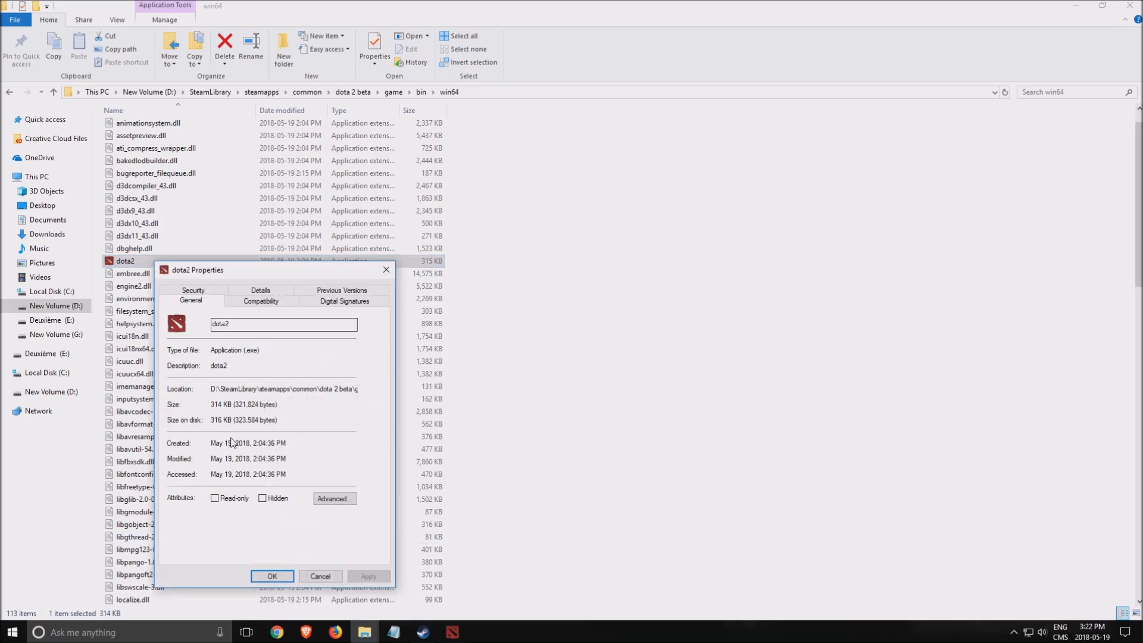
left_click(260, 300)
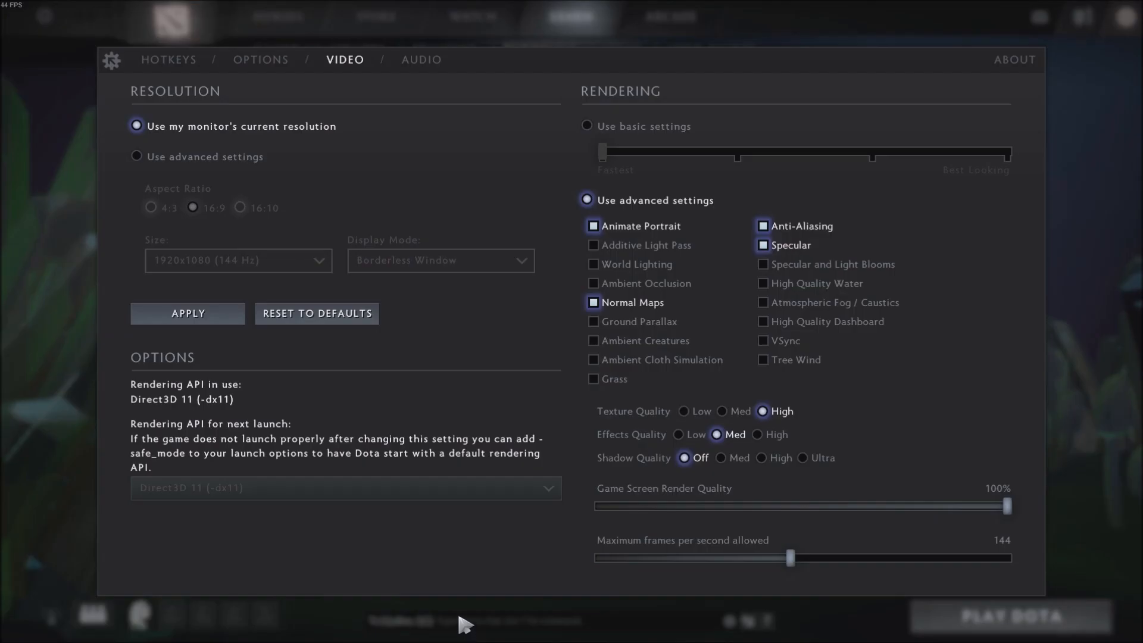
mouse_move(324, 280)
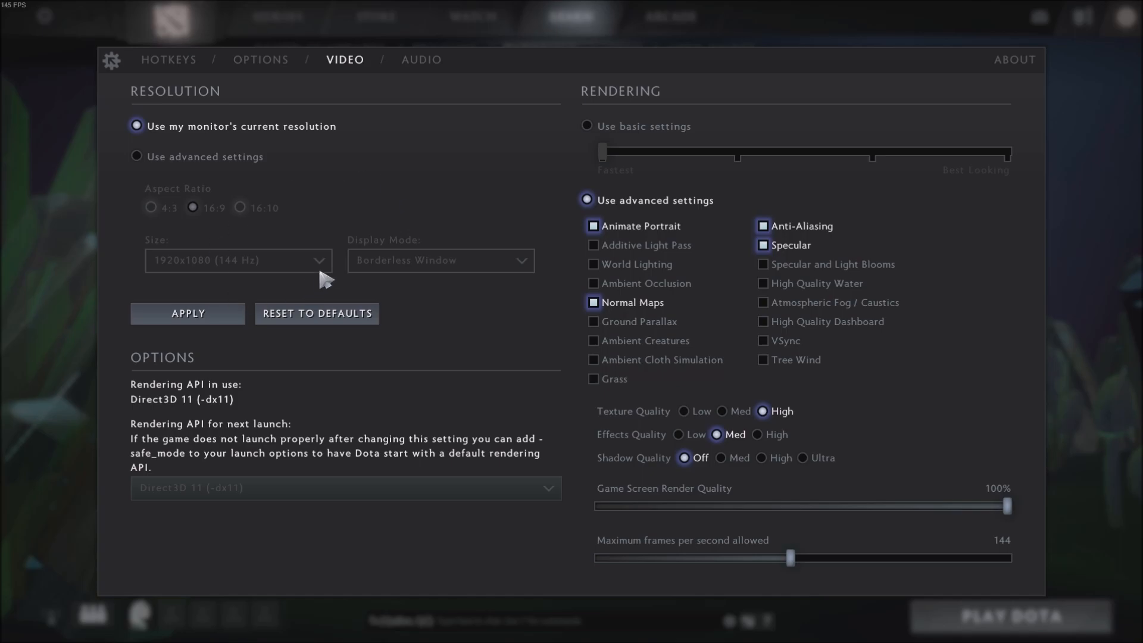
mouse_move(259, 270)
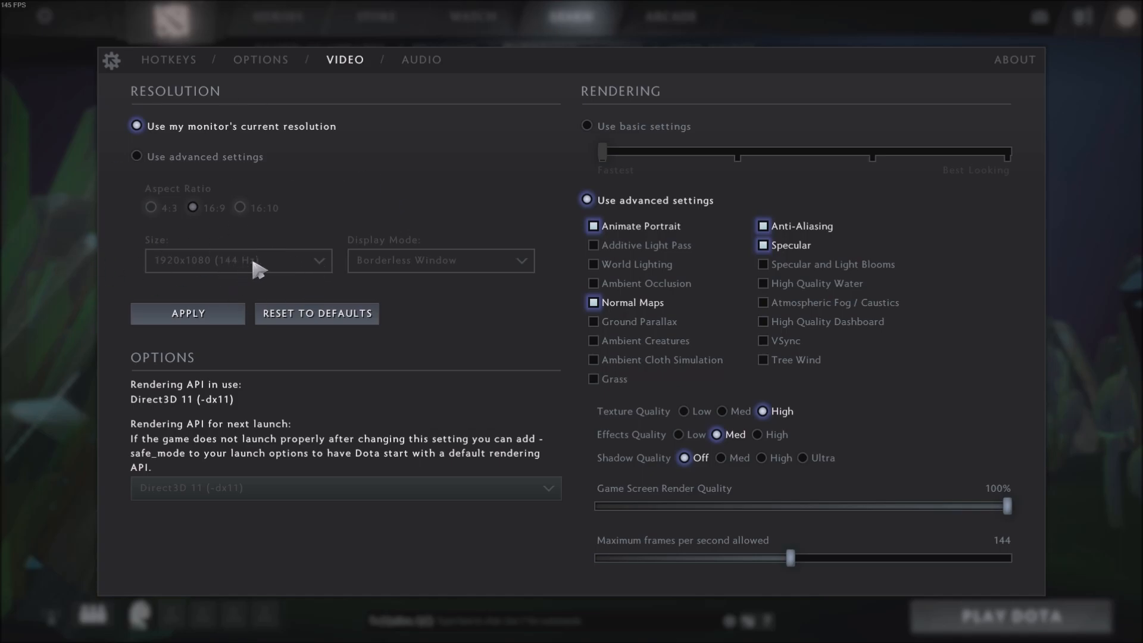
mouse_move(263, 246)
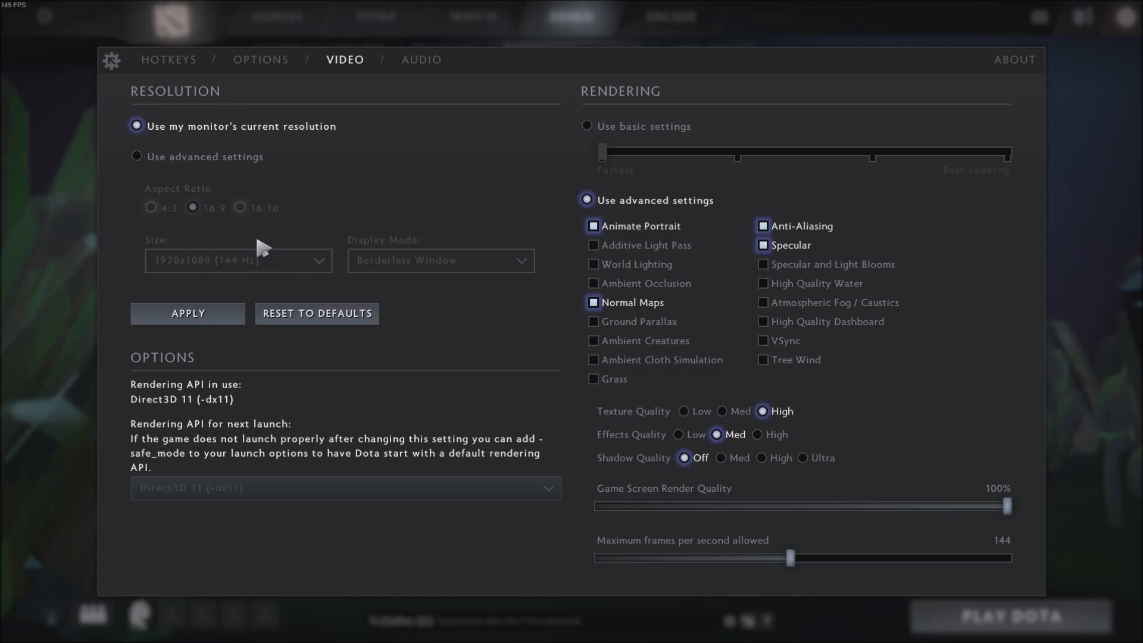
mouse_move(226, 266)
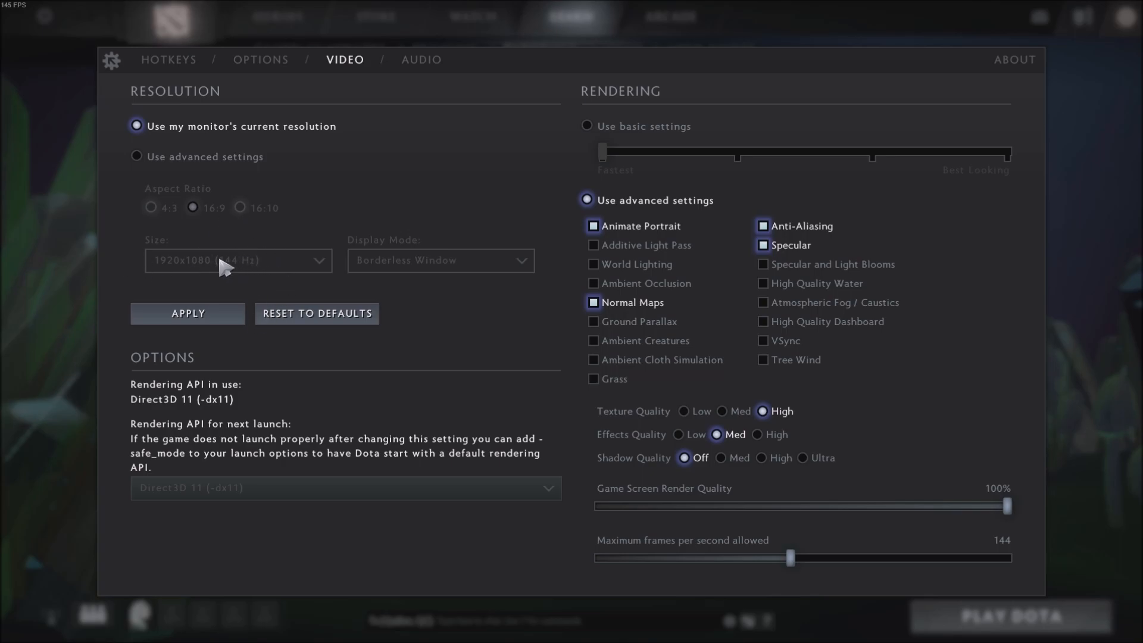
mouse_move(185, 587)
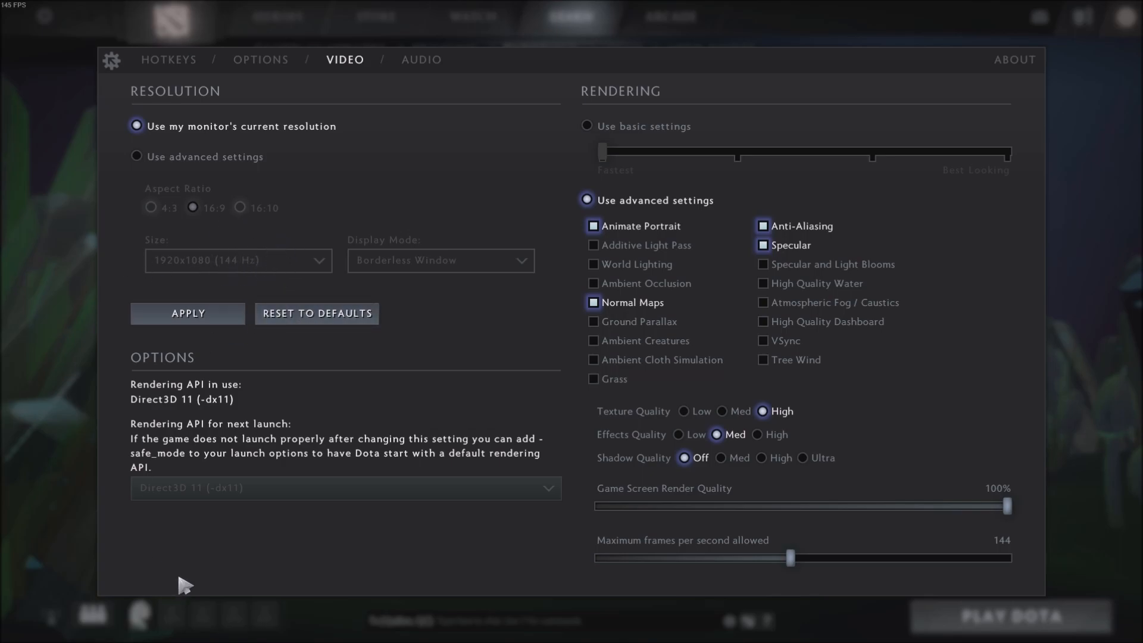
mouse_move(211, 405)
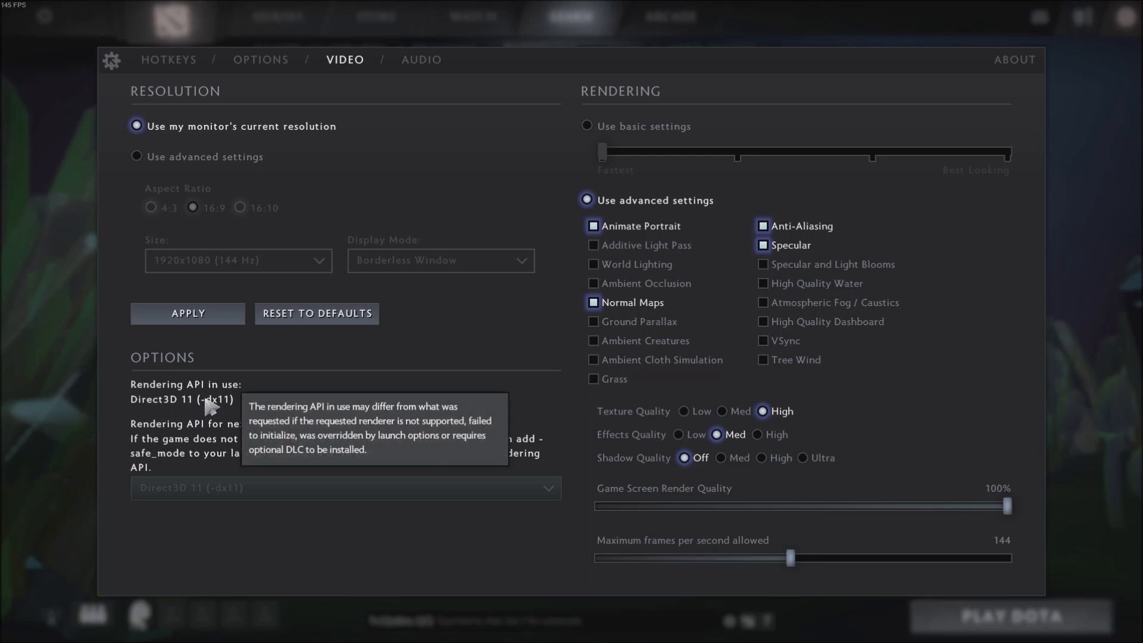
mouse_move(222, 404)
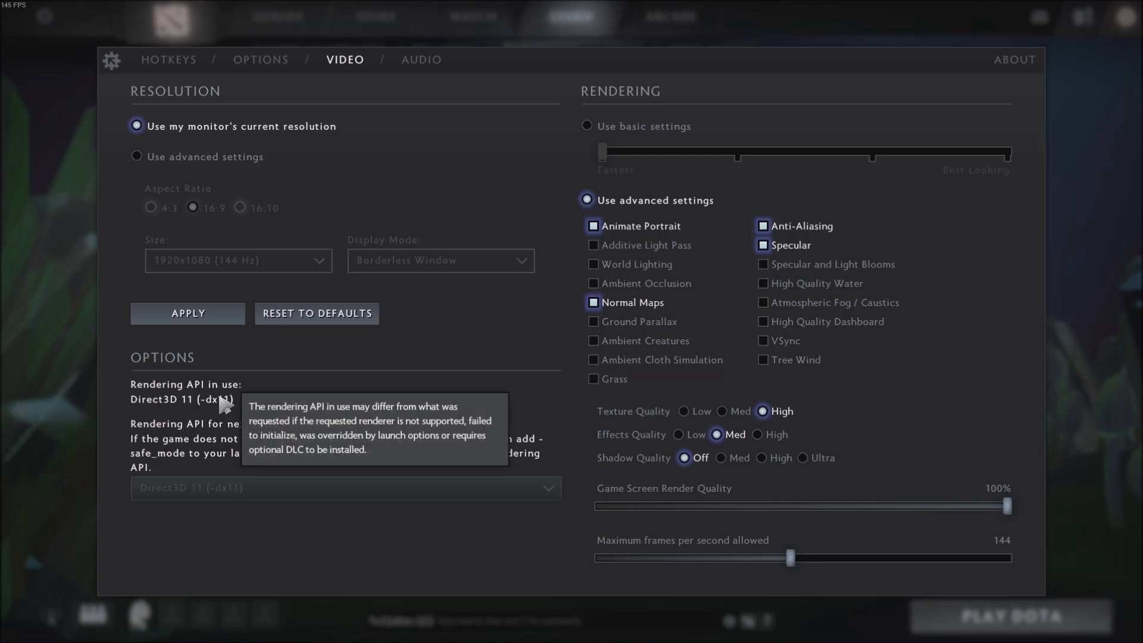
mouse_move(267, 506)
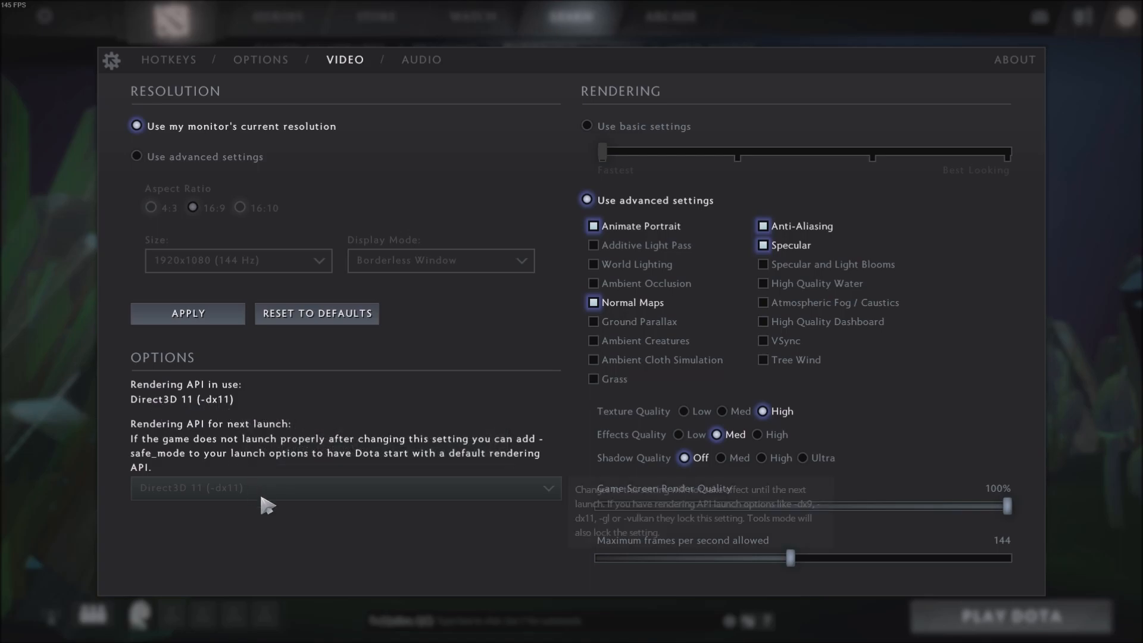
mouse_move(276, 422)
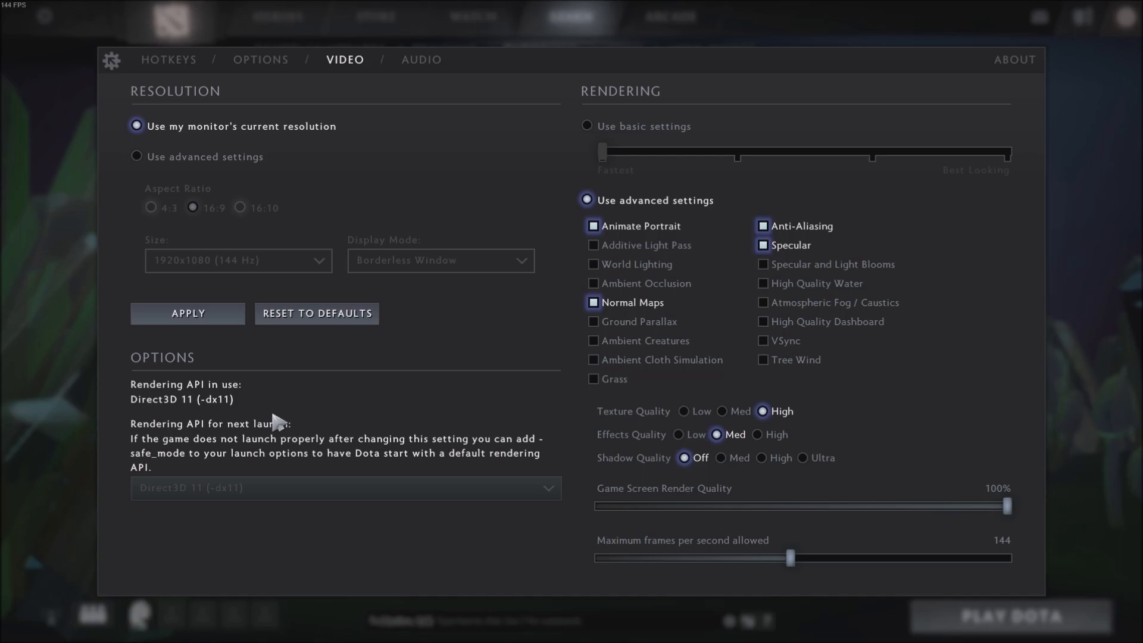
mouse_move(562, 332)
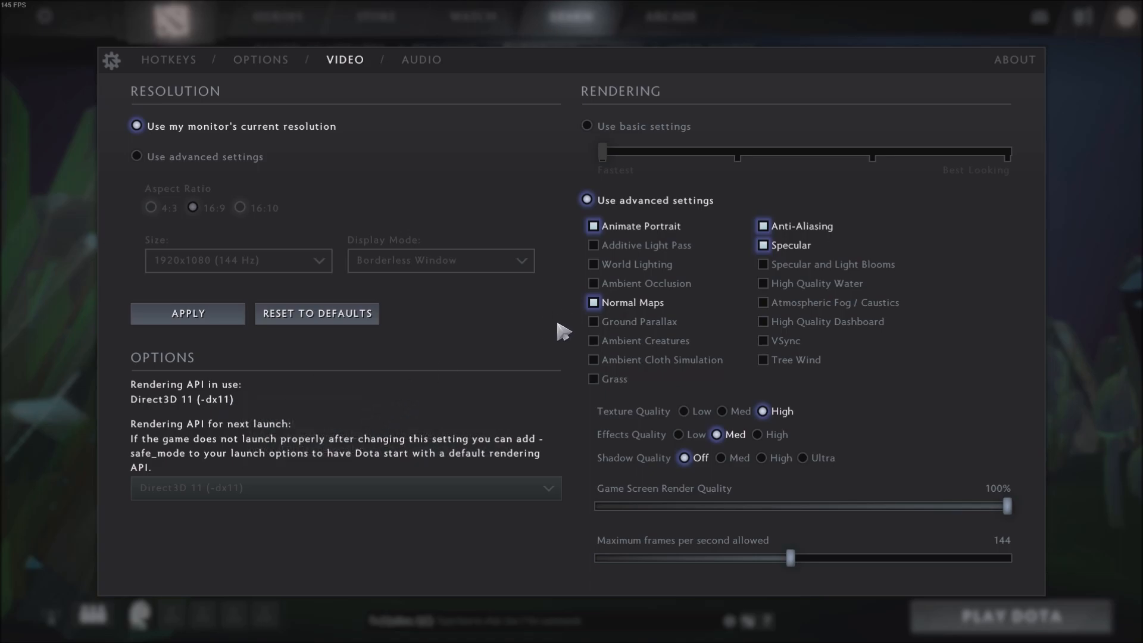
mouse_move(626, 209)
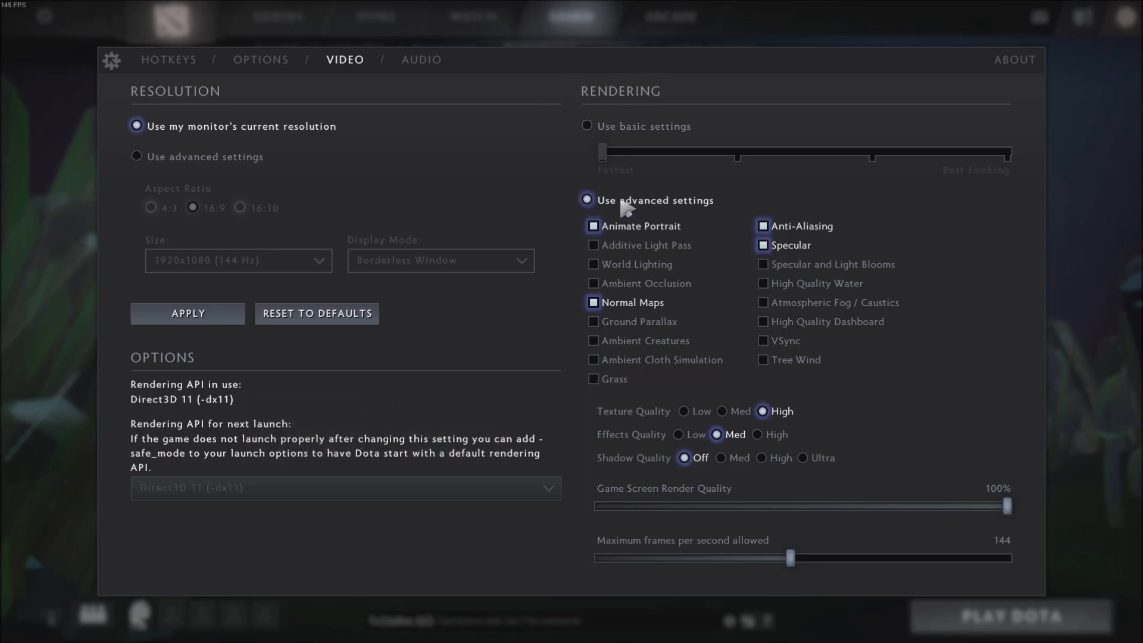
mouse_move(679, 258)
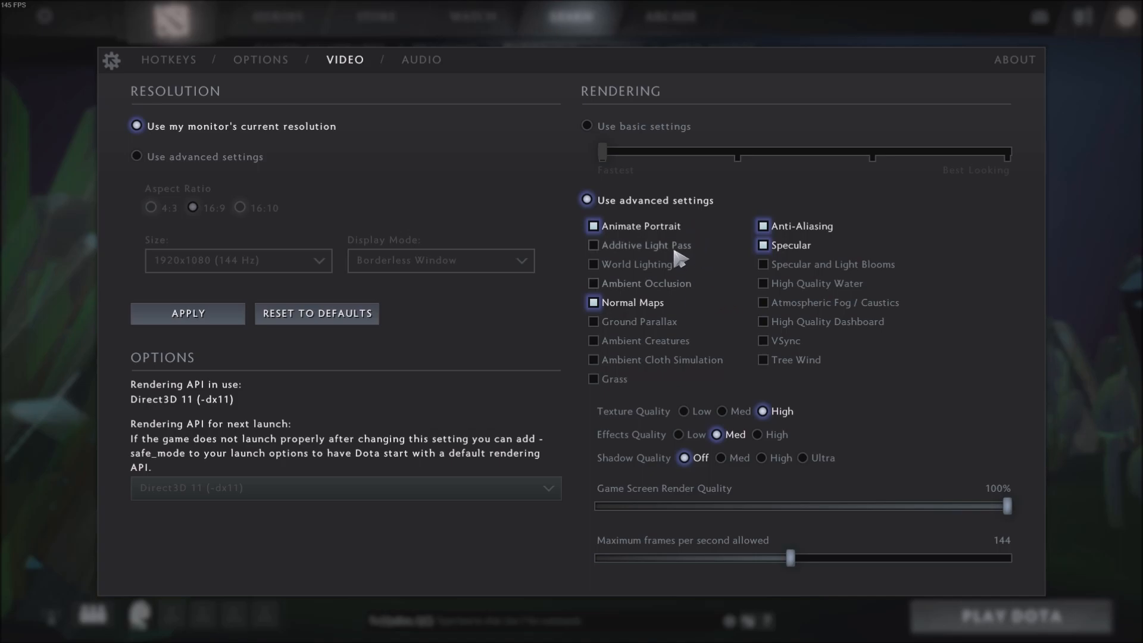
mouse_move(816, 310)
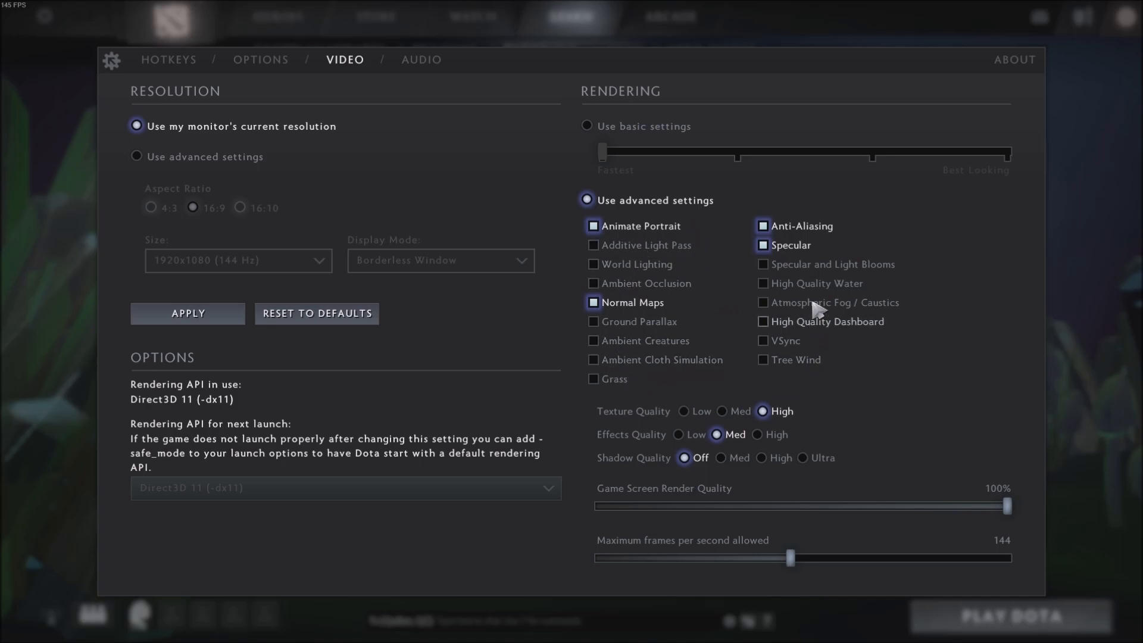
mouse_move(575, 418)
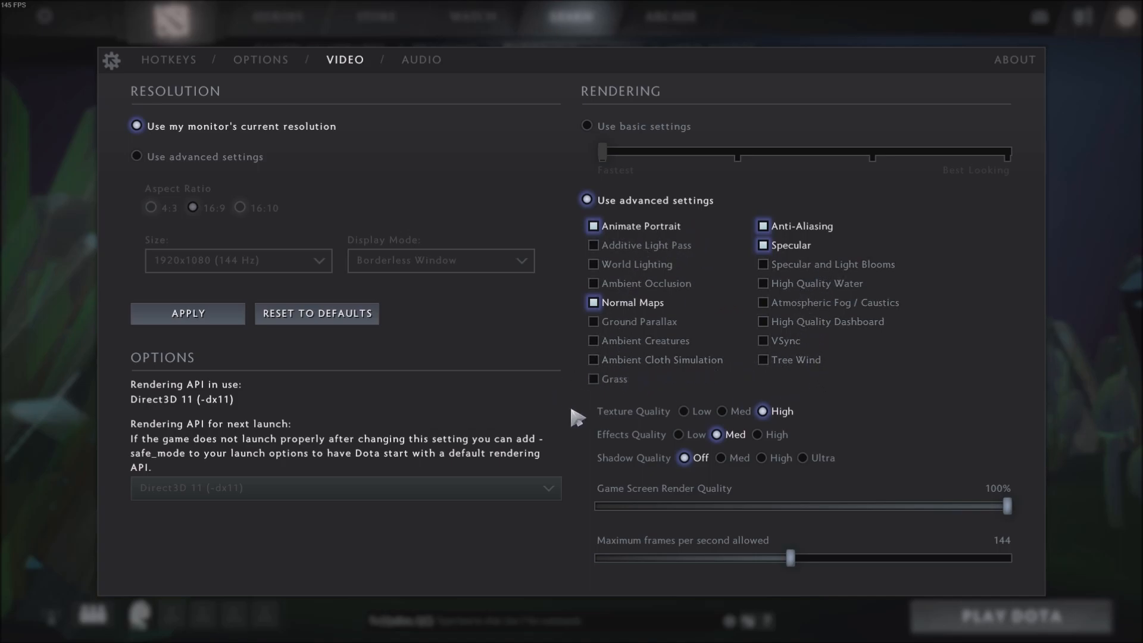
mouse_move(698, 321)
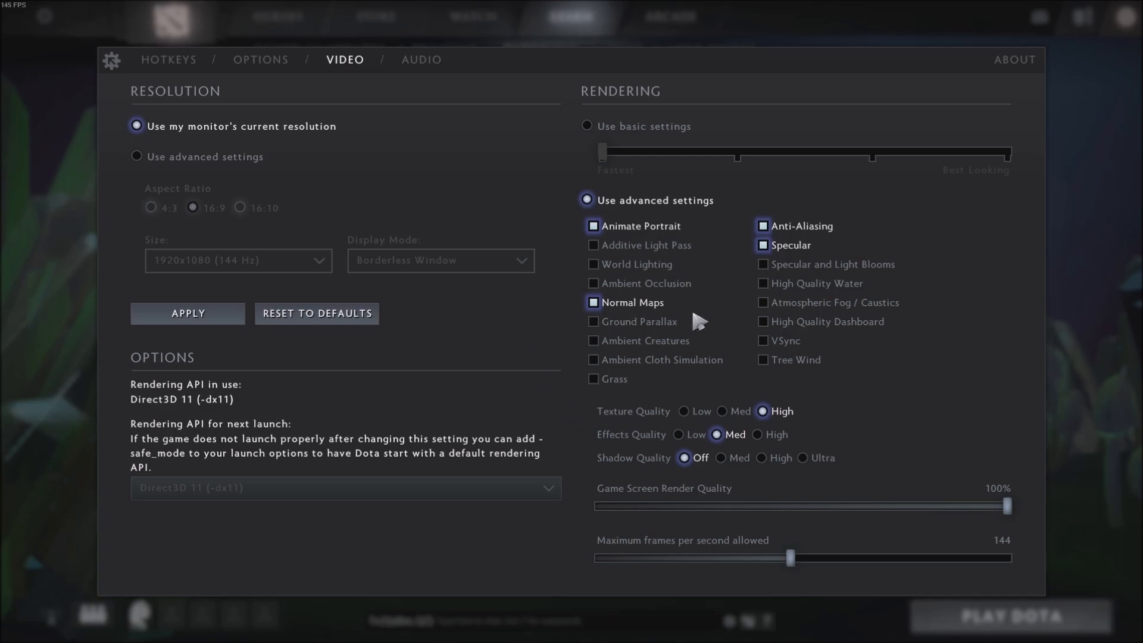
mouse_move(630, 273)
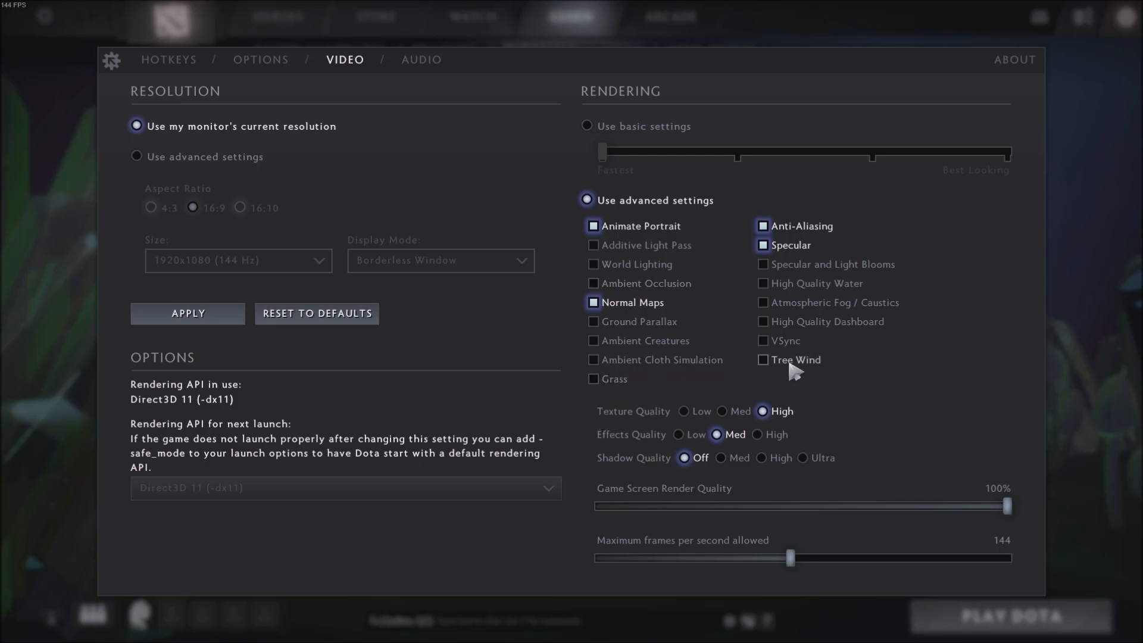
mouse_move(811, 367)
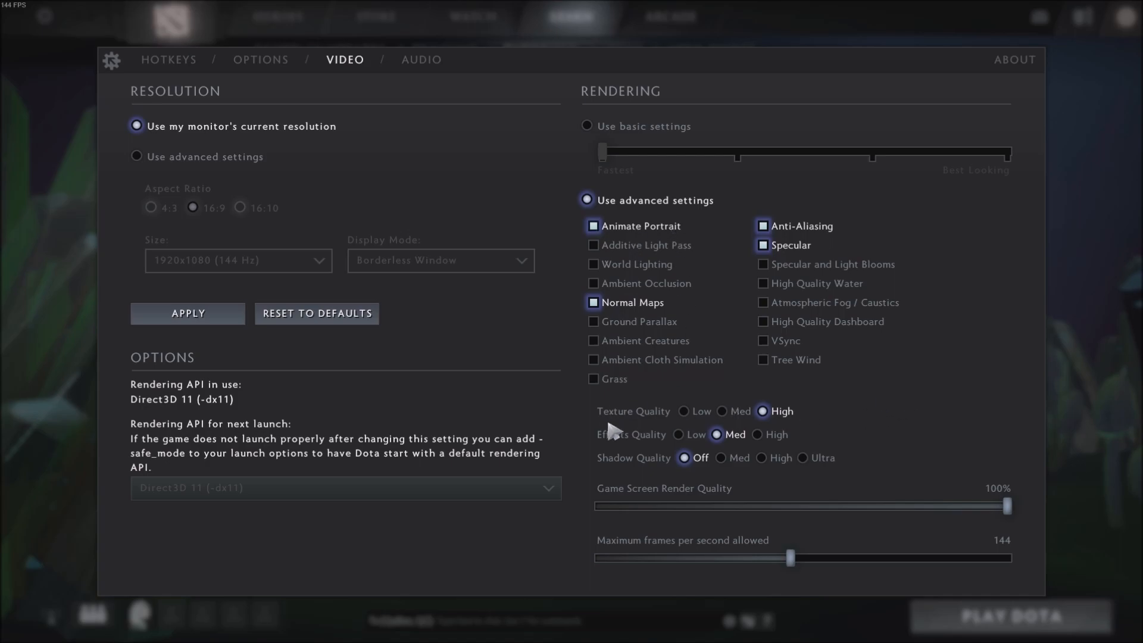
mouse_move(664, 421)
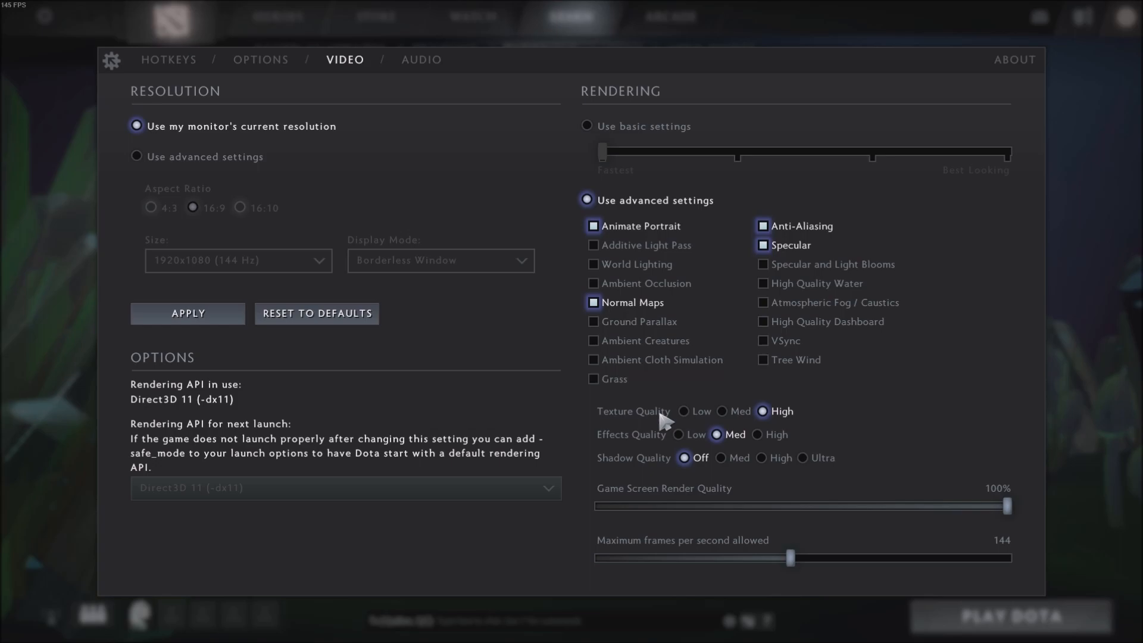
mouse_move(815, 409)
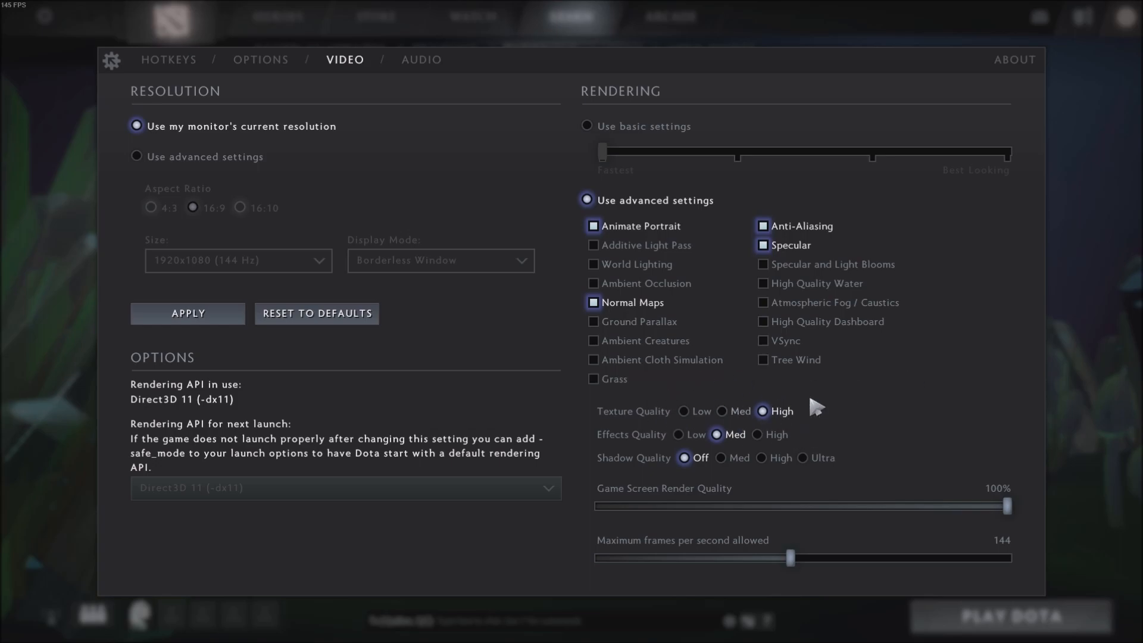
mouse_move(722, 445)
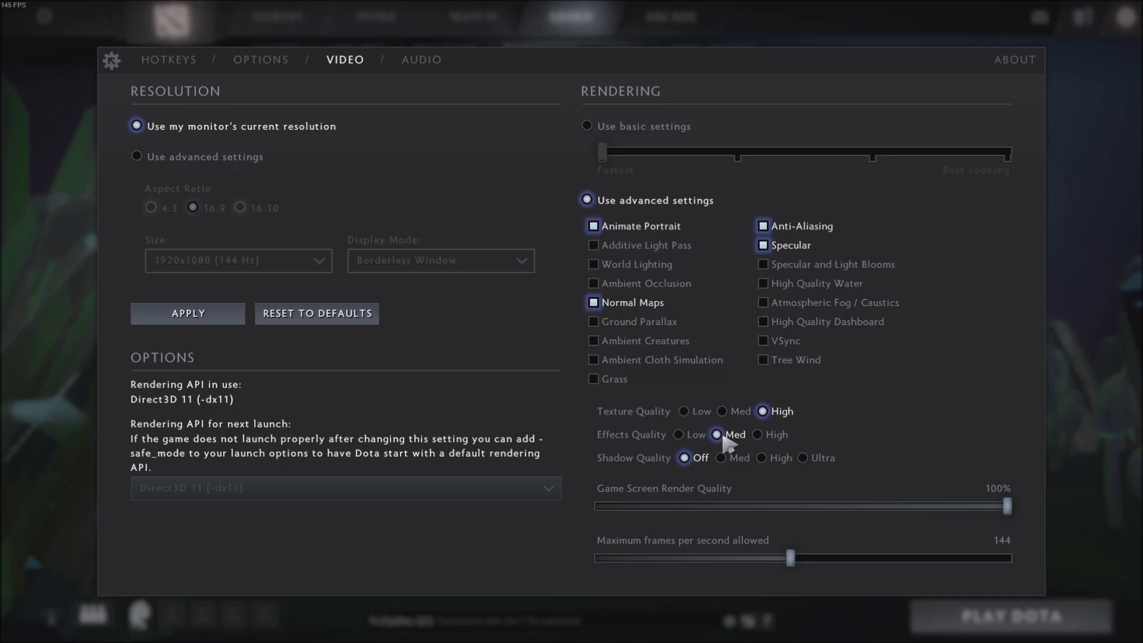
mouse_move(659, 468)
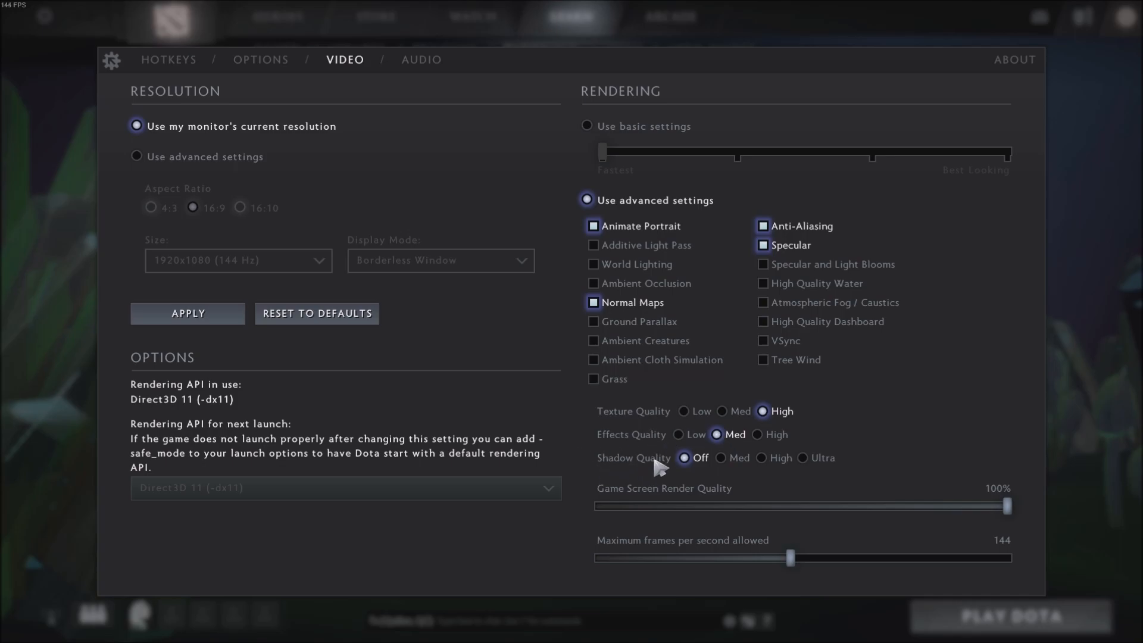
mouse_move(709, 478)
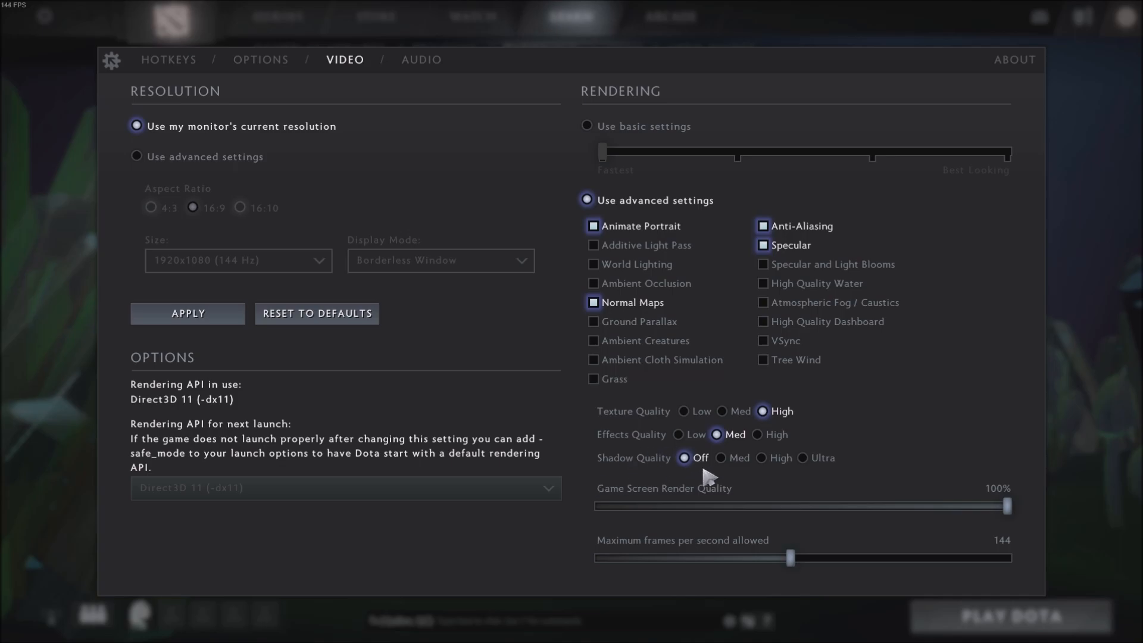
mouse_move(774, 480)
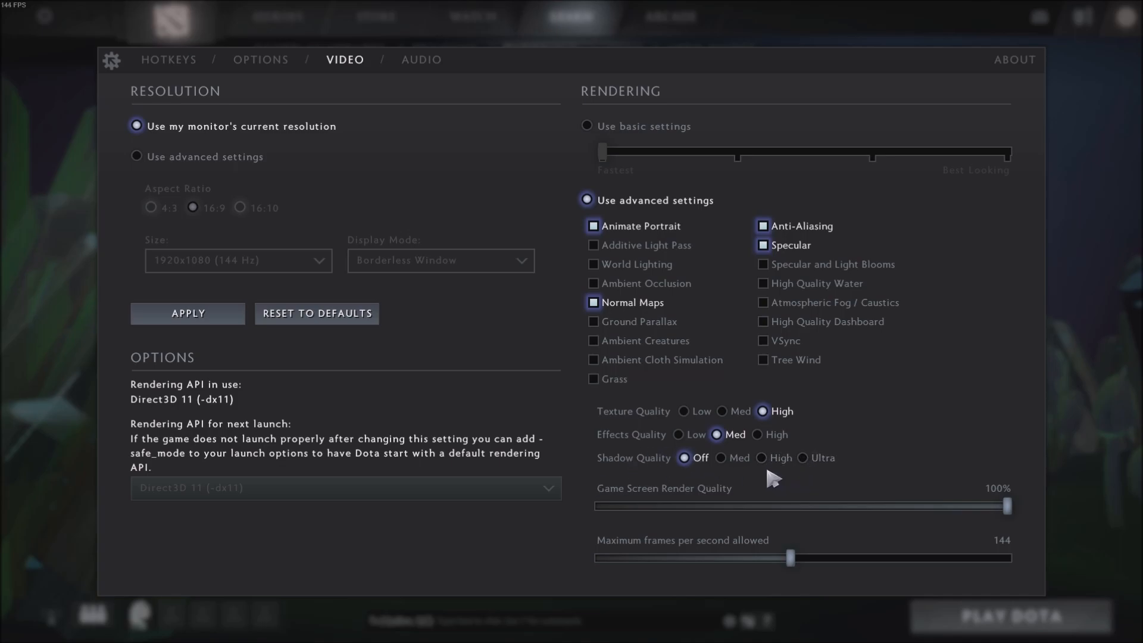
mouse_move(754, 517)
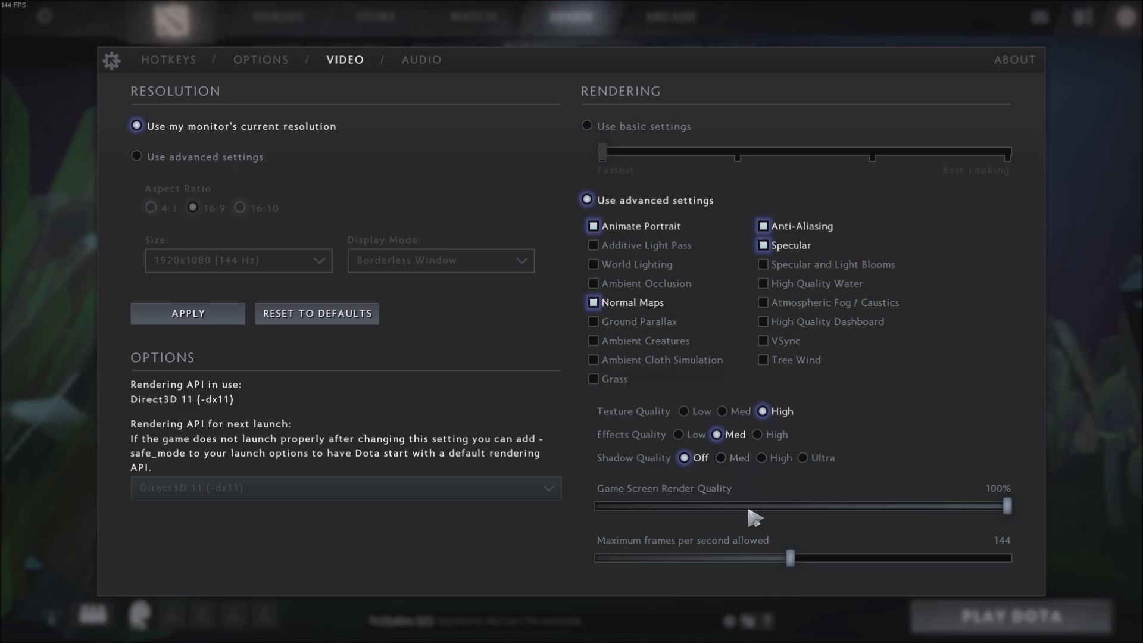
mouse_move(797, 521)
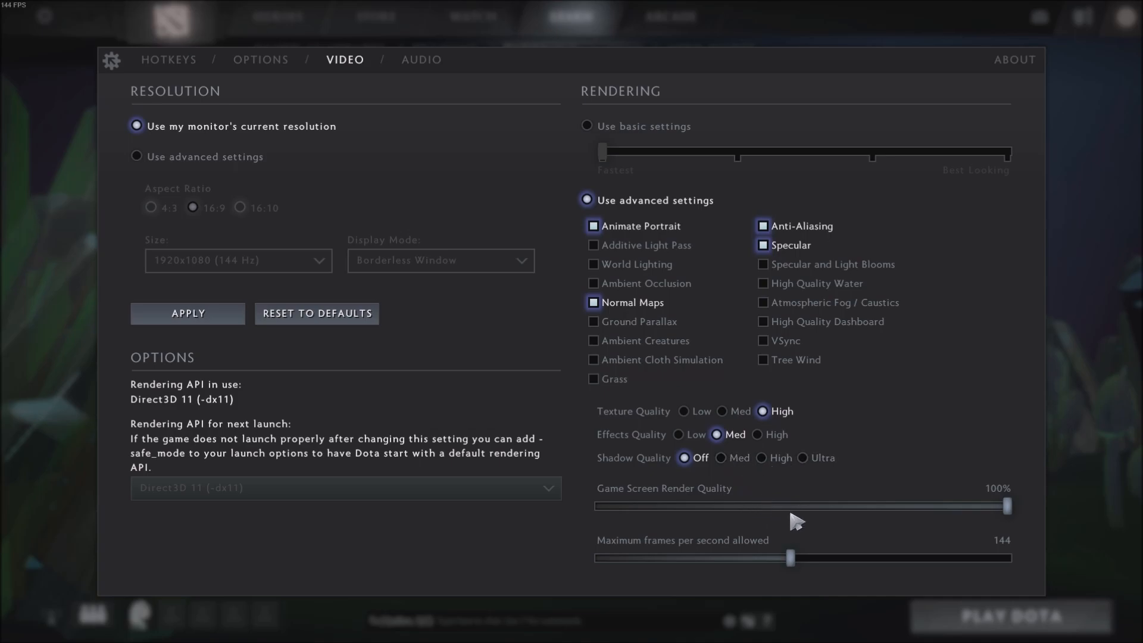
mouse_move(676, 508)
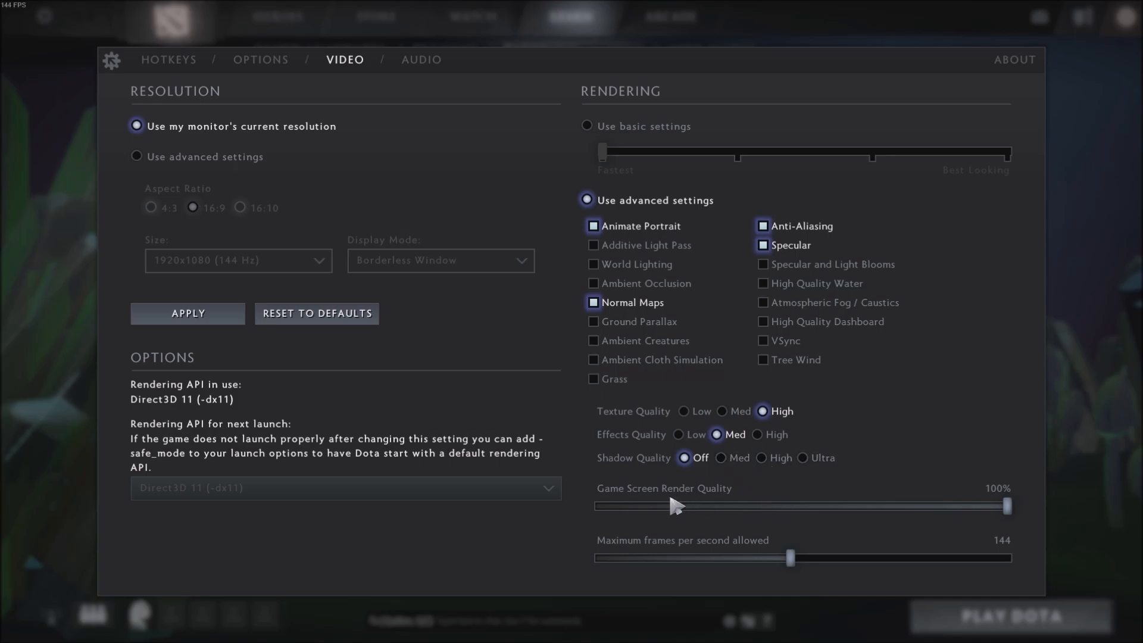
mouse_move(646, 510)
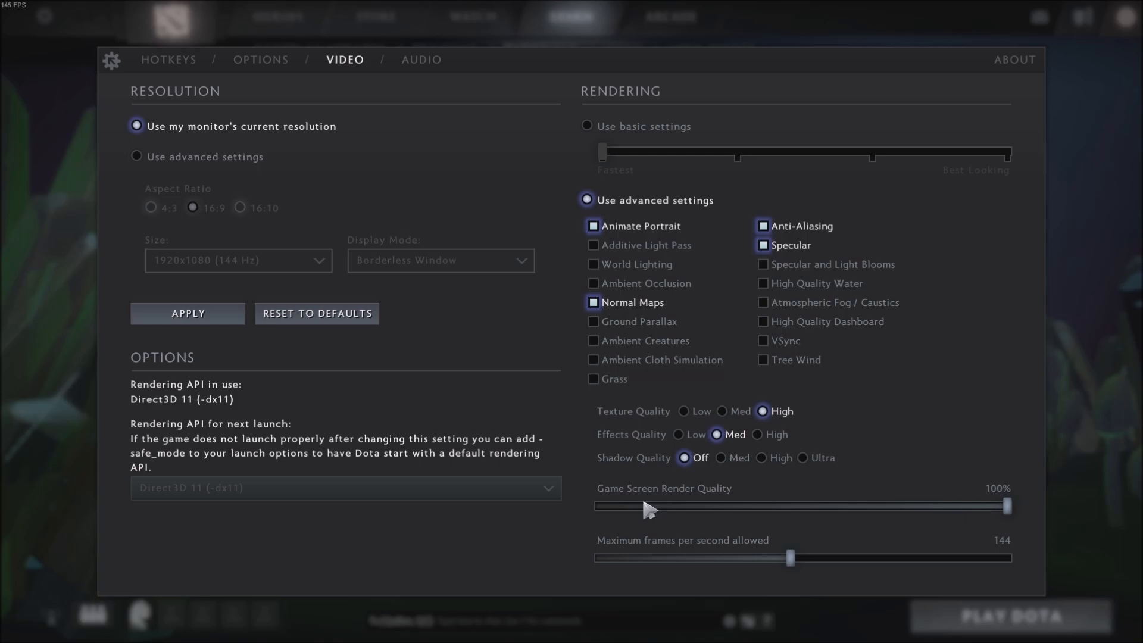
mouse_move(1008, 513)
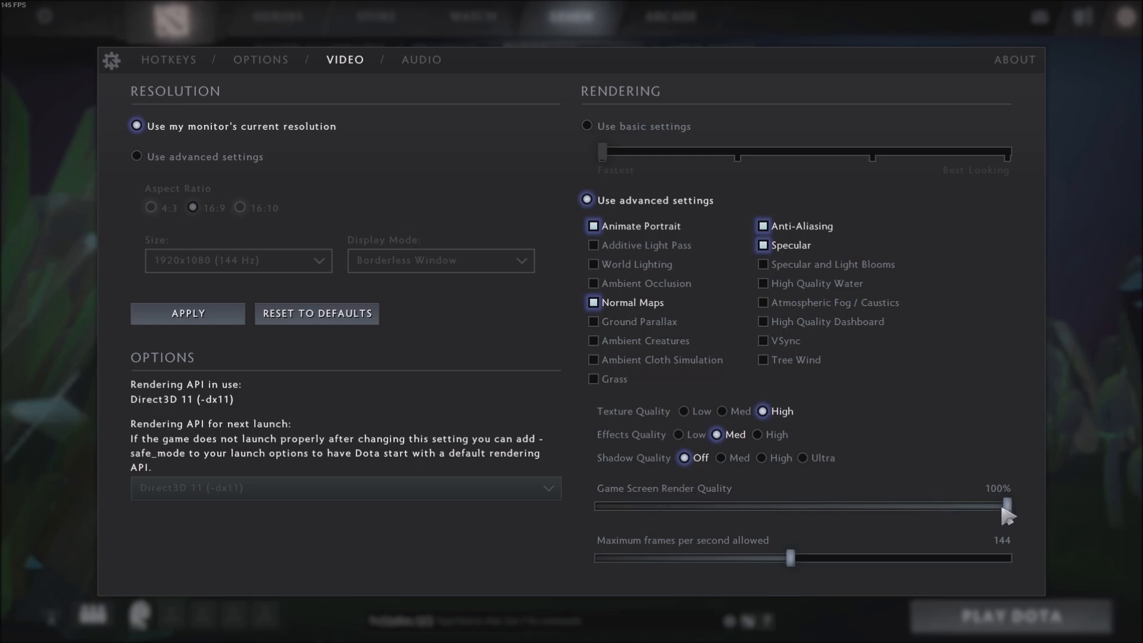
mouse_move(982, 450)
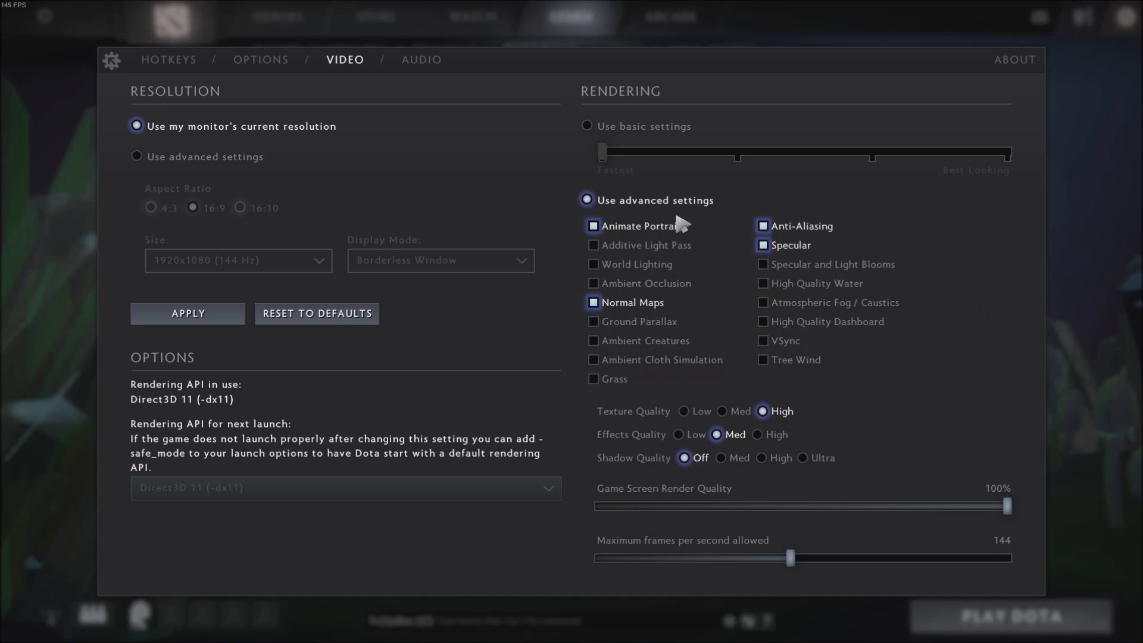
mouse_move(941, 356)
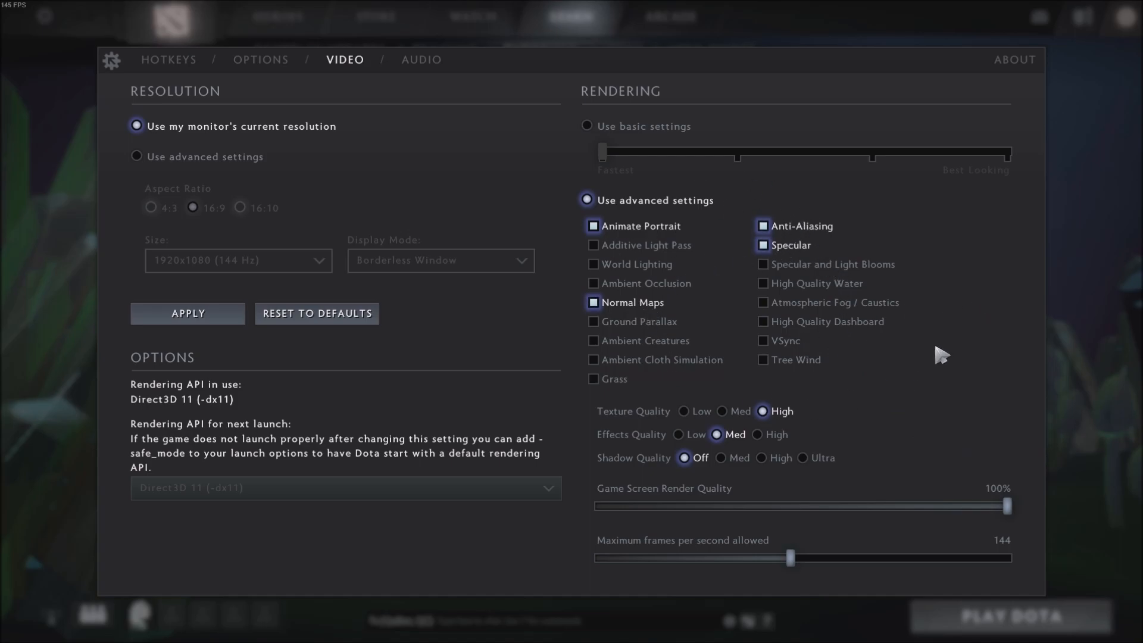
mouse_move(1008, 395)
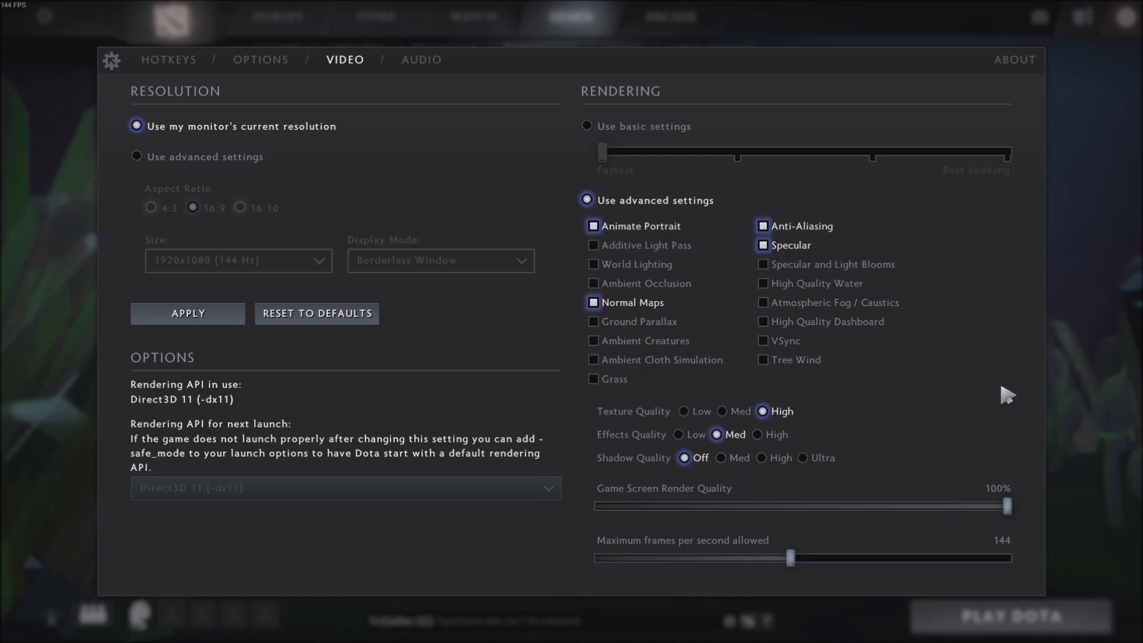